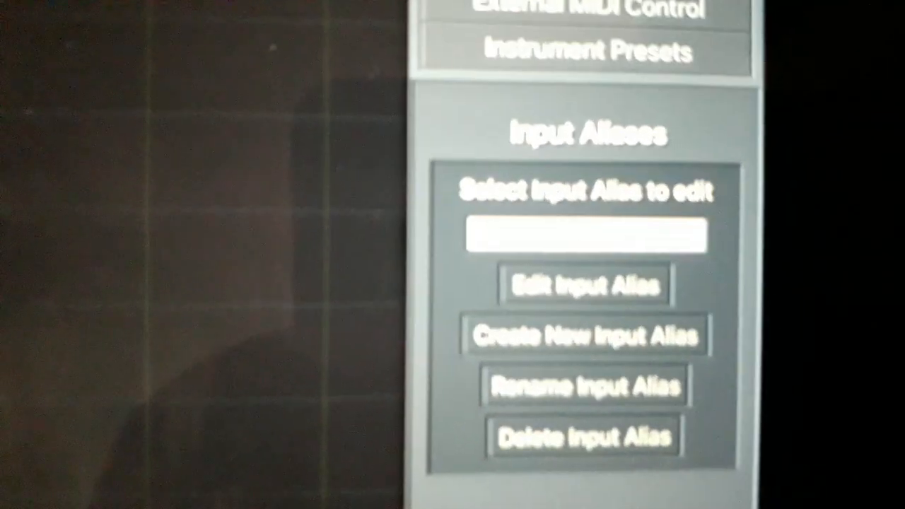
# - Scroll the settings sidebar to the Input Aliases section
pyautogui.scroll(3)
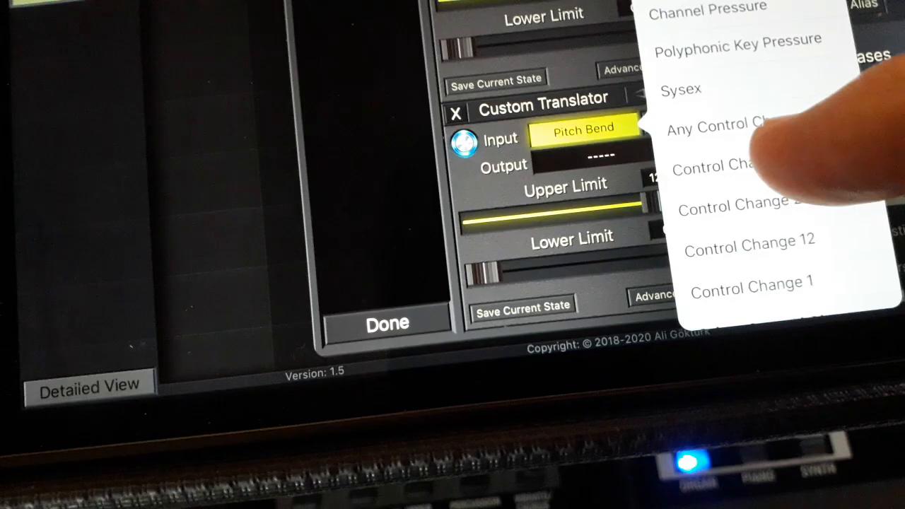
# - Set the second custom translator's input to a Control Change message
pyautogui.click(721, 166)
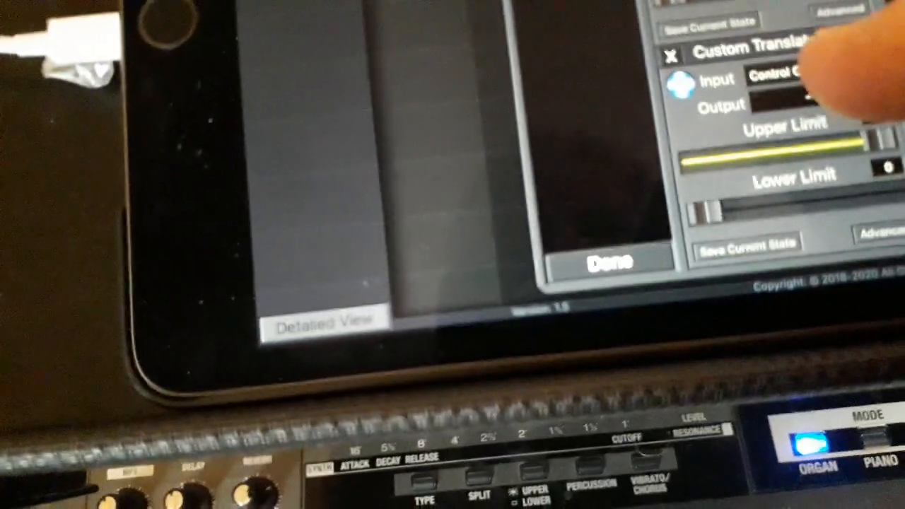